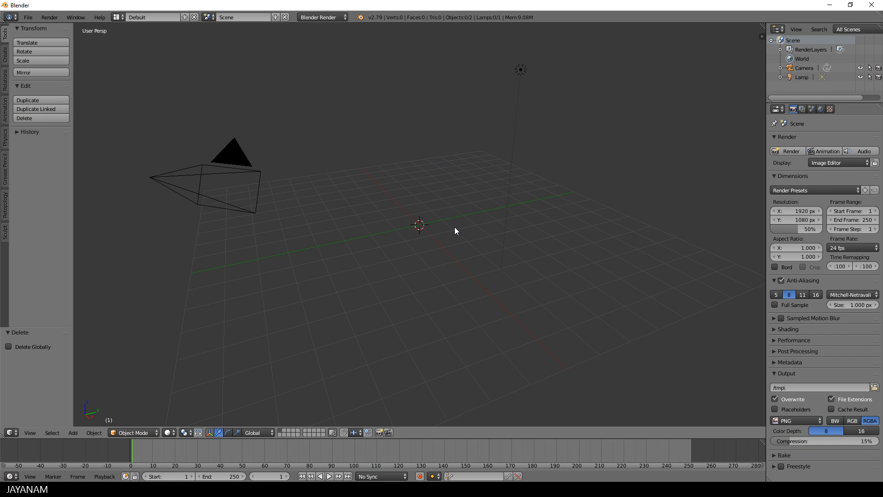
Open Blender's File > Import format list and point at FBX (.fbx)
click(27, 17)
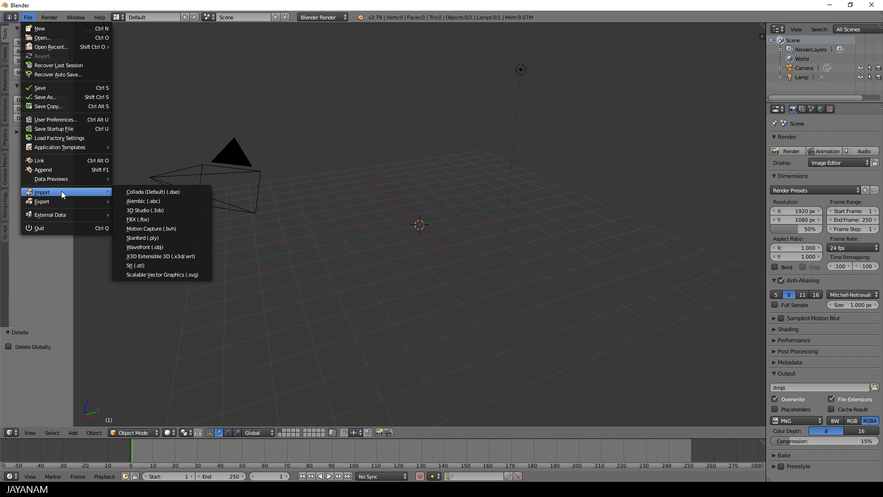
mouse_move(166, 219)
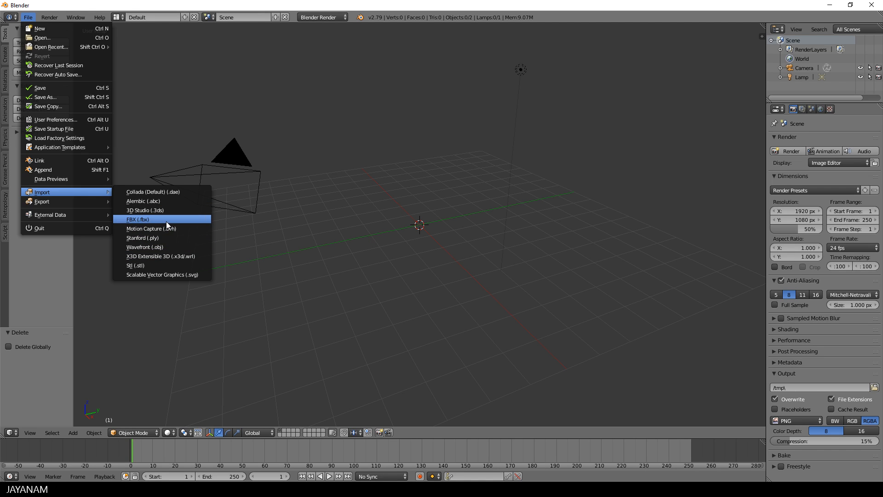
Import ToonSoldier_demo.FBX with Force Connect Children and Automatic Bone Orientation enabled
click(137, 219)
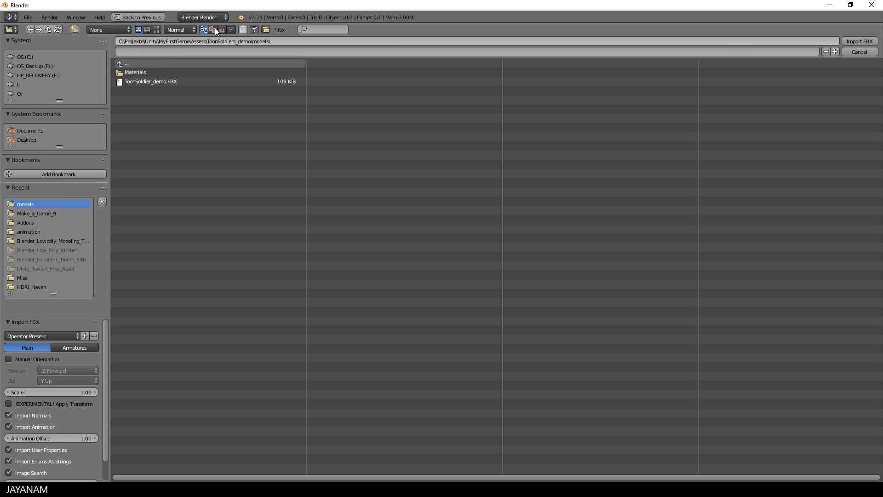
click(150, 81)
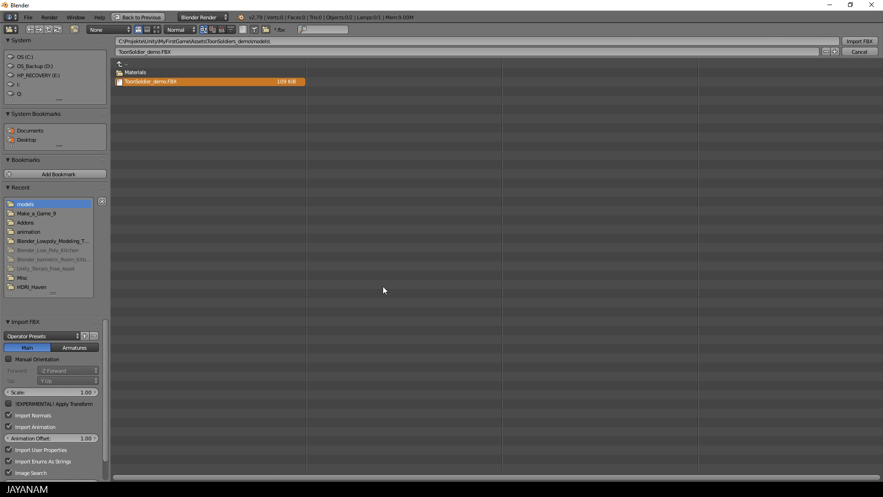
click(74, 348)
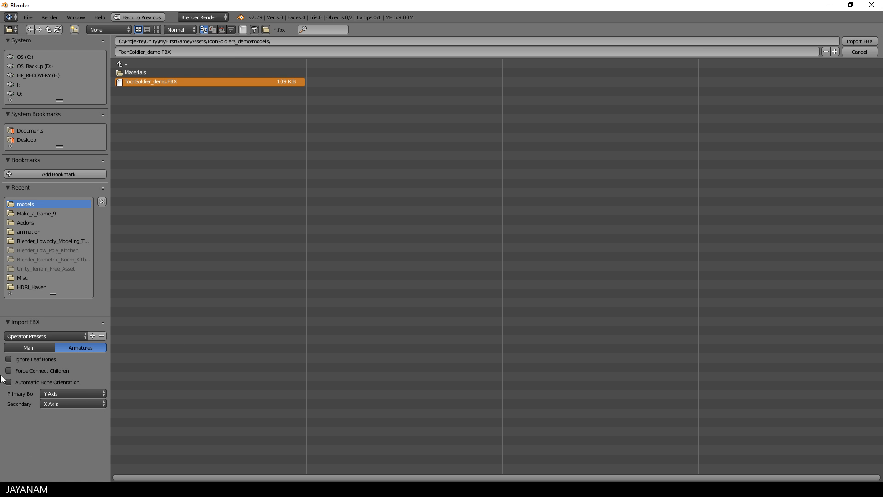
click(9, 382)
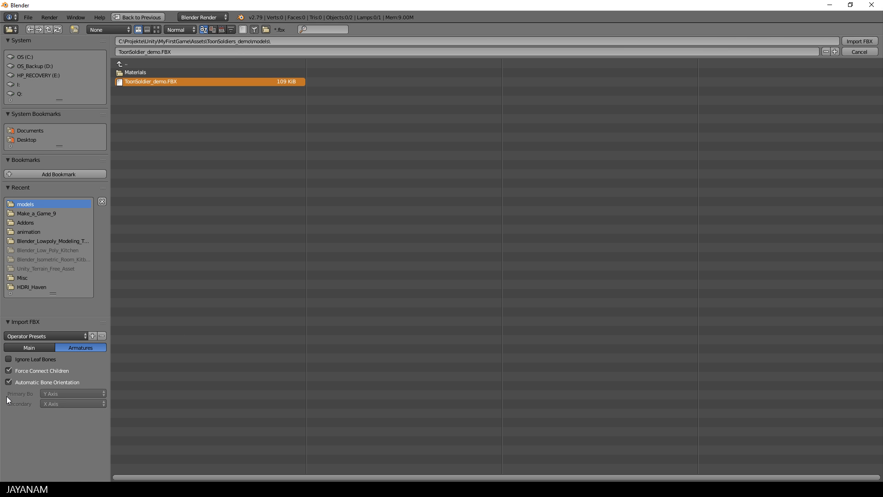
mouse_move(730, 85)
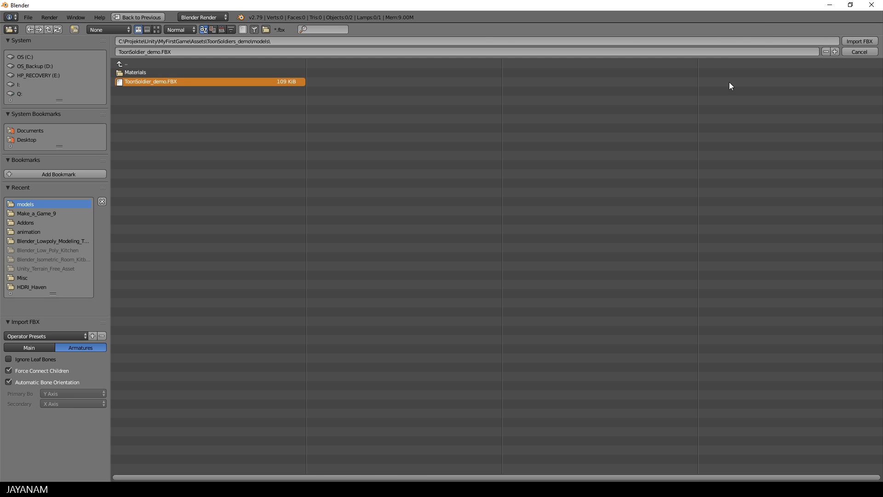
click(859, 40)
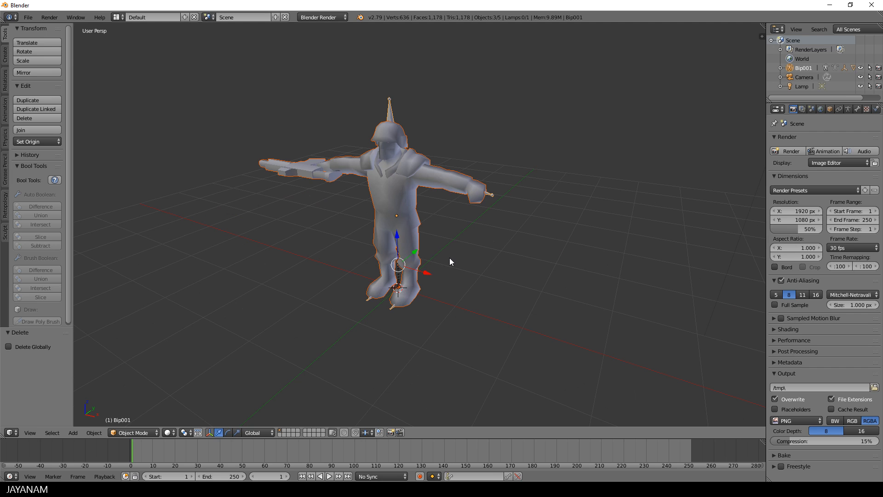
Show the soldier's skeleton through the mesh via Armature X-Ray, in Front Ortho with a split view
click(843, 108)
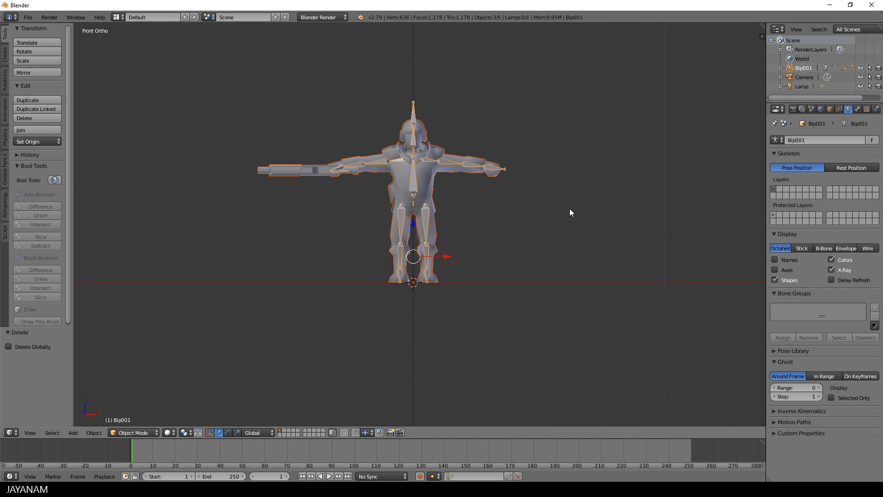
mouse_move(613, 219)
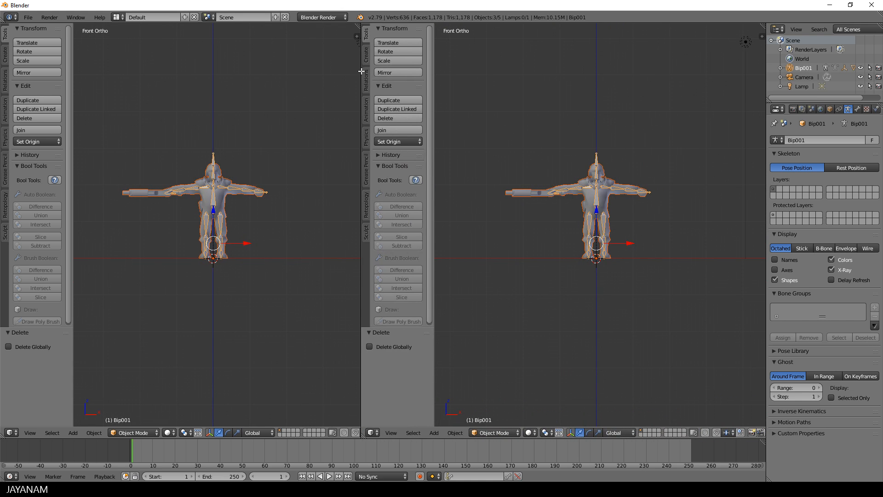
mouse_move(612, 261)
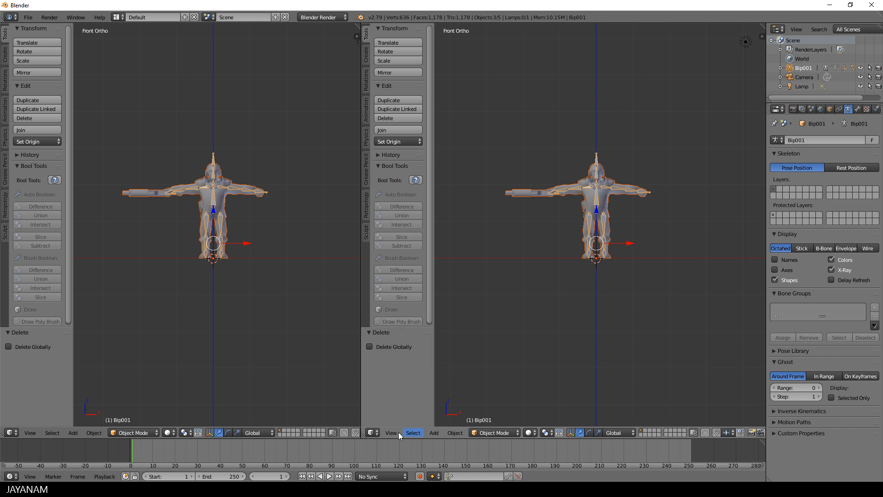
Turn the right area into a Dope Sheet Action Editor holding a new action named Die
click(370, 432)
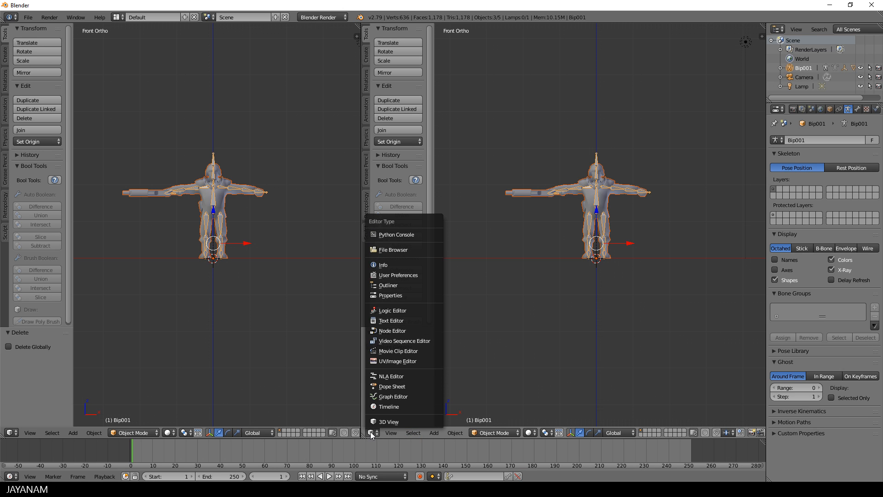
mouse_move(426, 386)
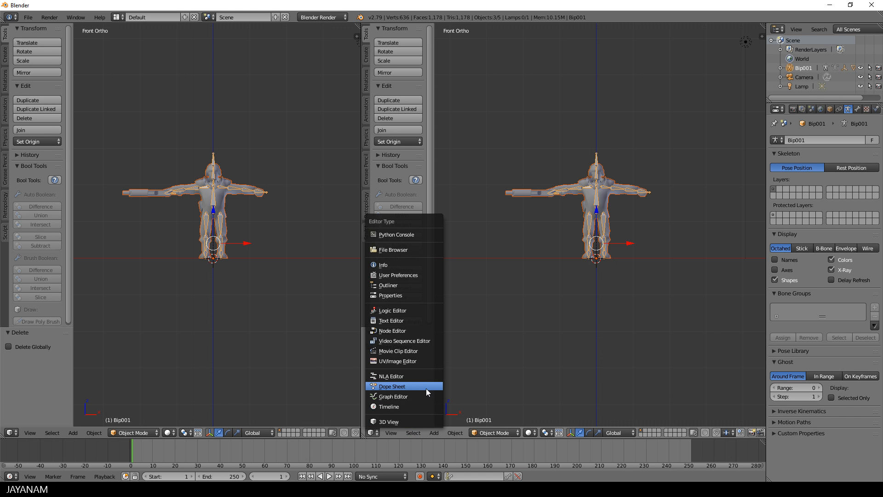
click(391, 386)
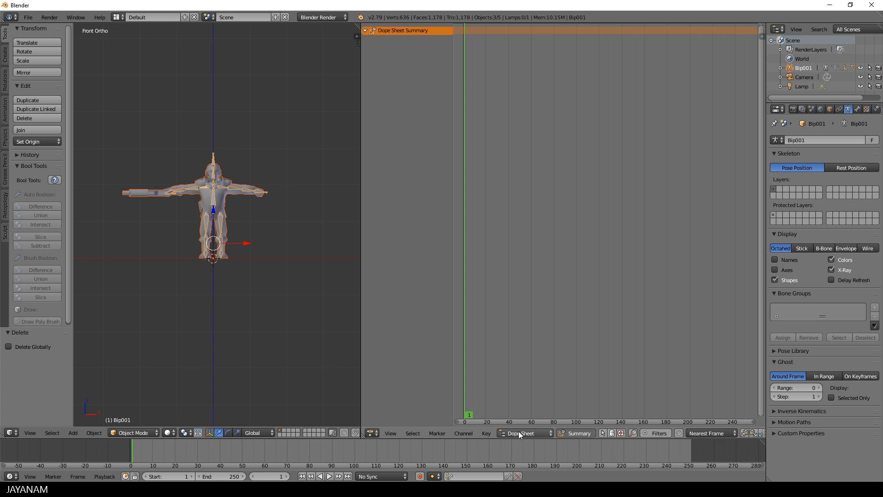
click(524, 433)
text(Die)
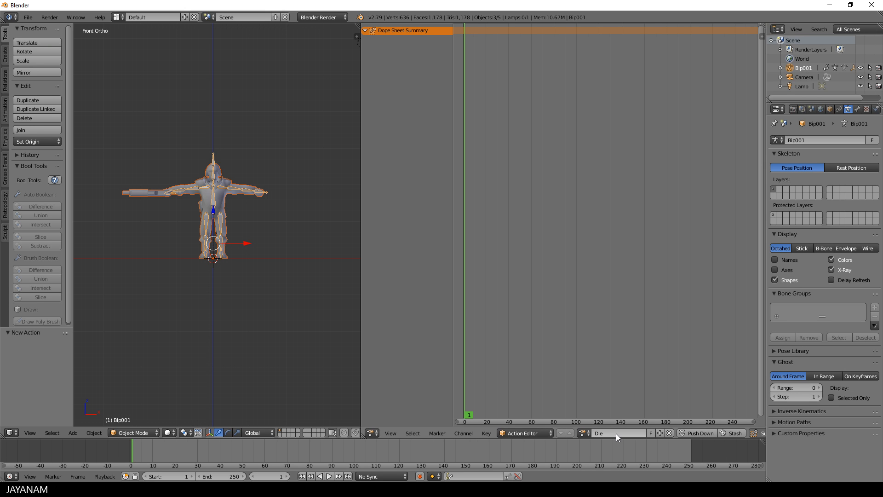
mouse_move(287, 242)
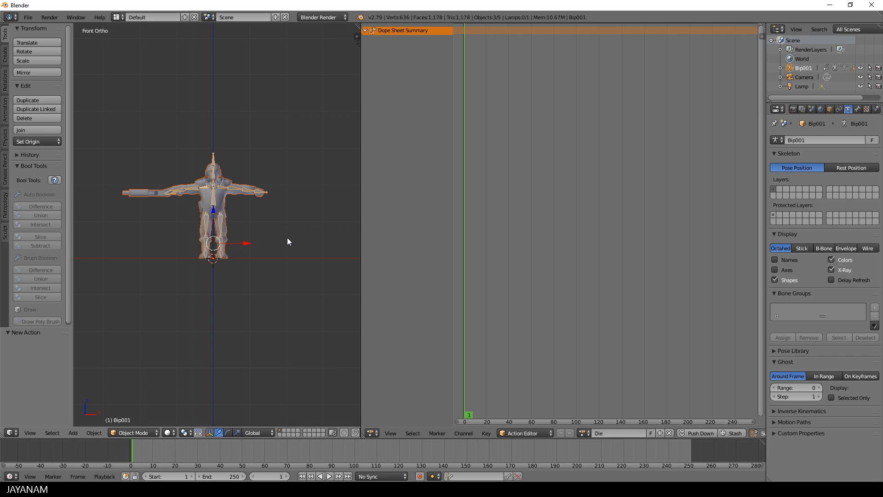
Key location and rotation for all soldier bones at frame 1 in Pose Mode
click(472, 476)
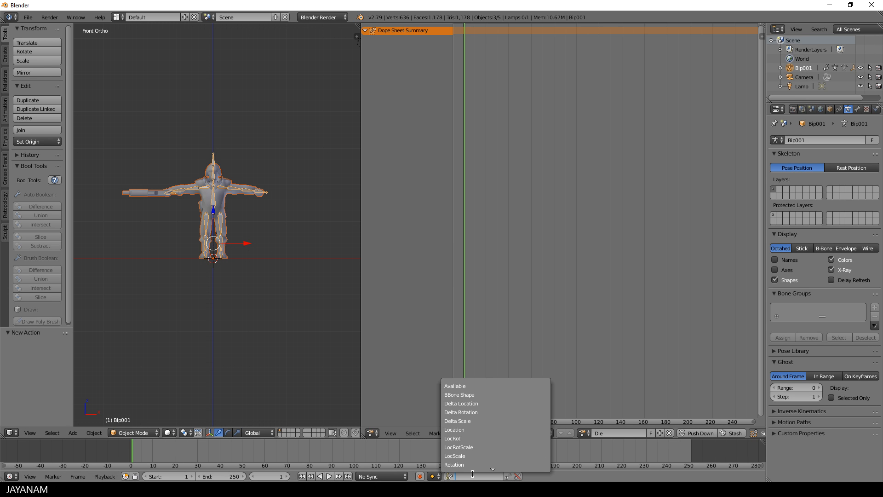
click(452, 438)
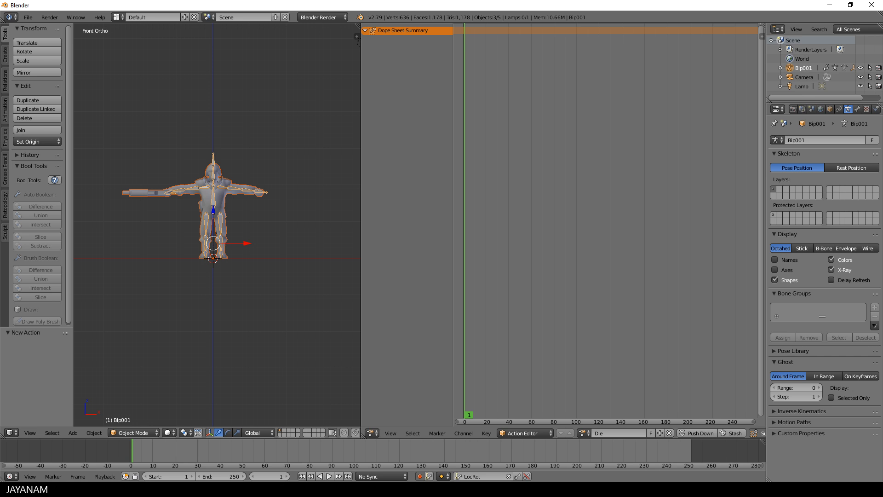
click(134, 432)
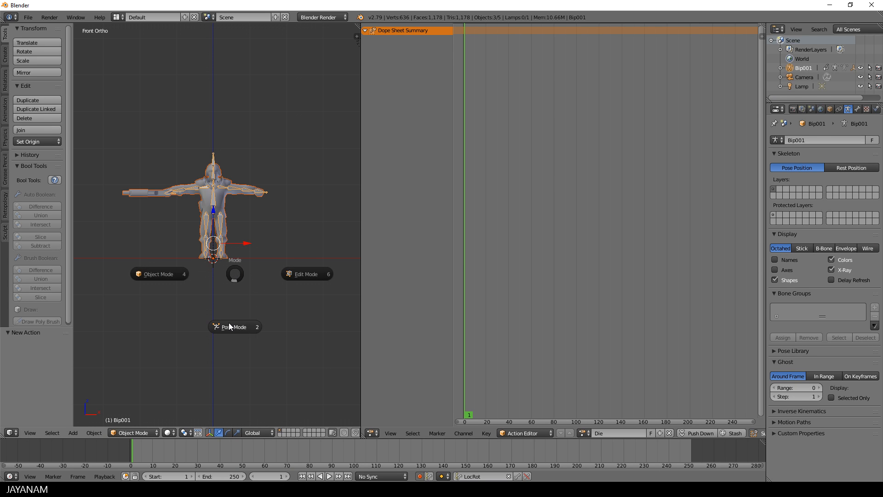
click(235, 326)
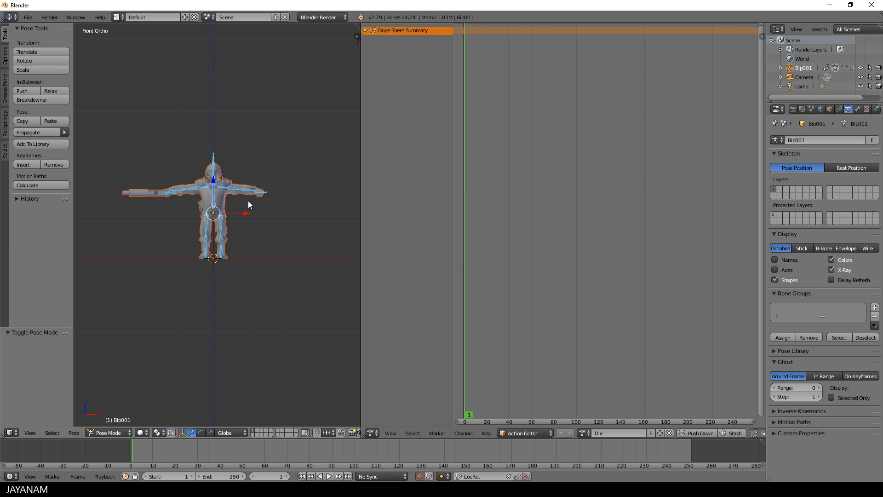
click(23, 163)
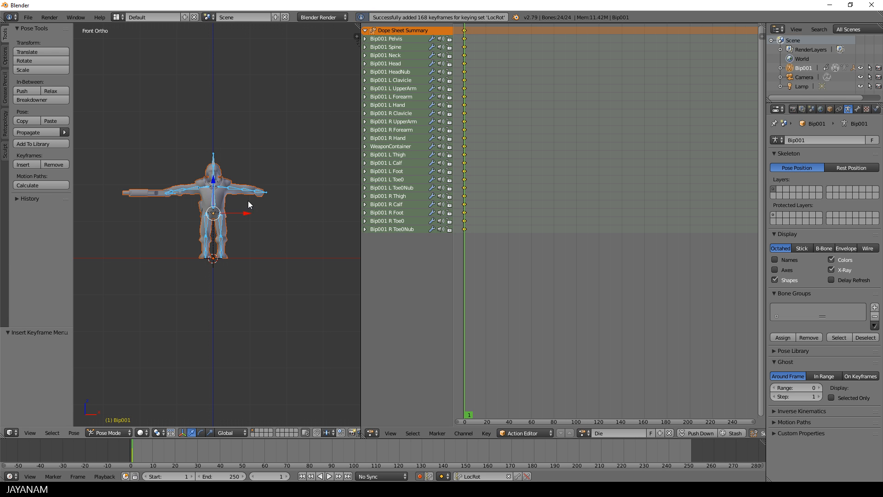
mouse_move(301, 243)
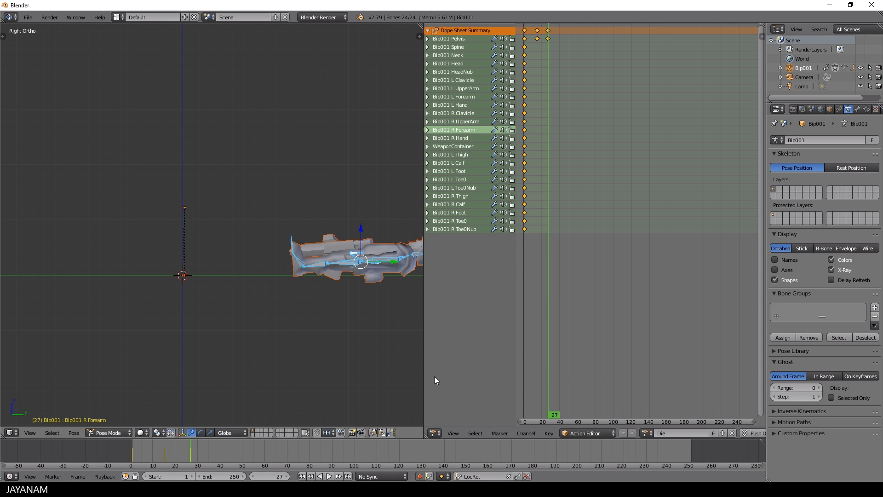
Pose and key the soldier tilting backward mid-fall, then lying flat by frame 27
click(540, 421)
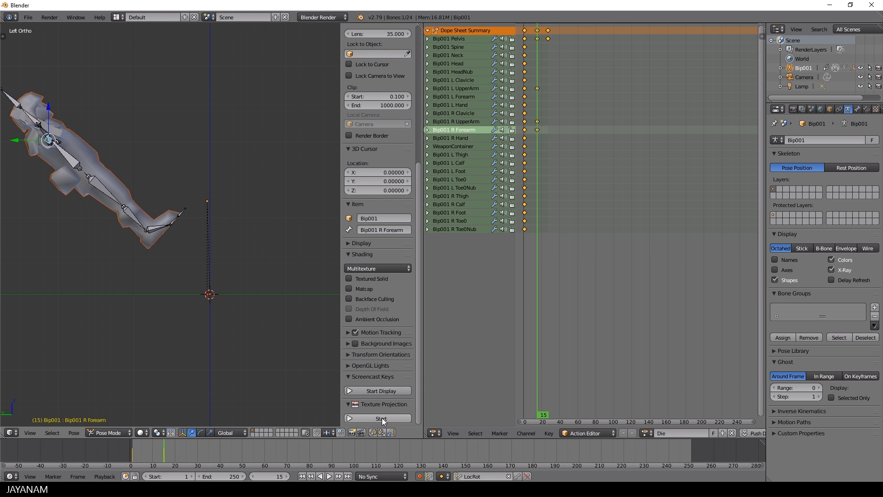
Key a flailing mid-fall pose and a sprawled landing, and set the end frame to 38
key(r)
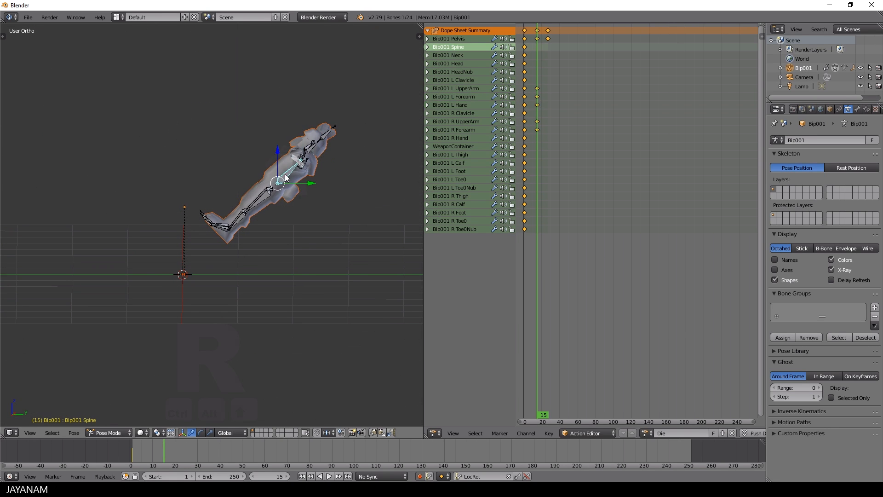
click(447, 63)
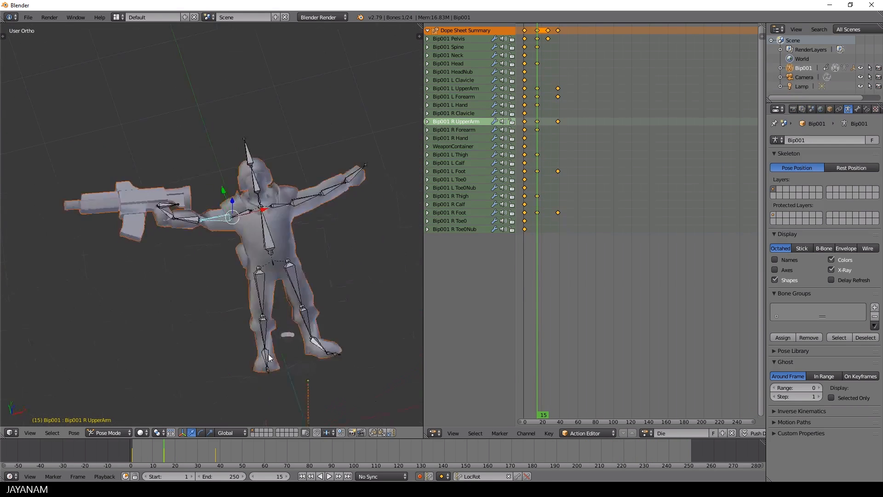
key(r)
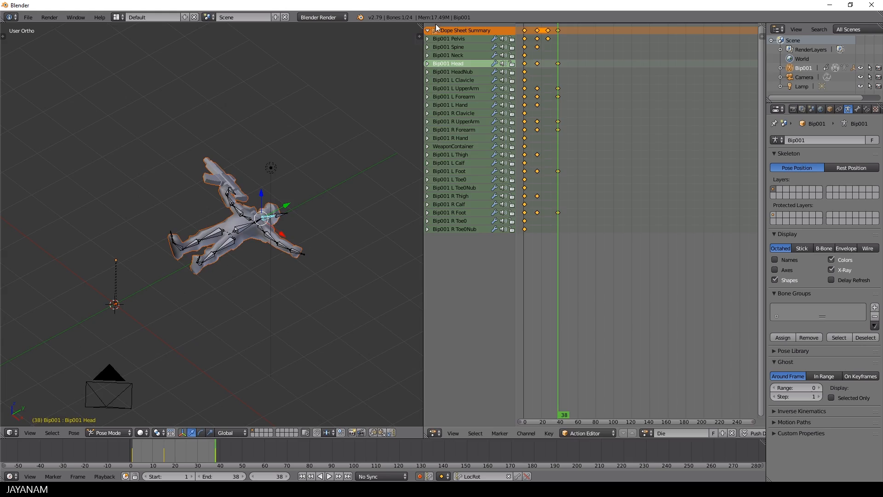
click(328, 476)
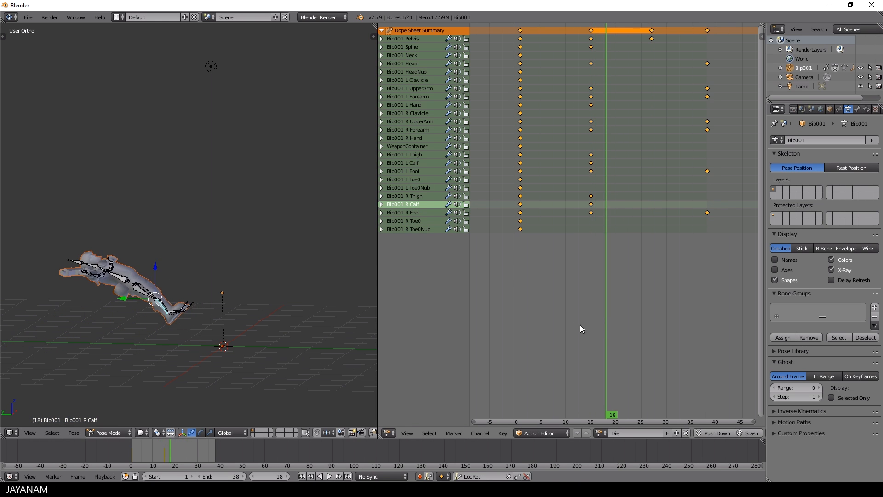
Scrub the Die action at frames 18, 6, 12, 21 and 37 to preview the fall
click(404, 155)
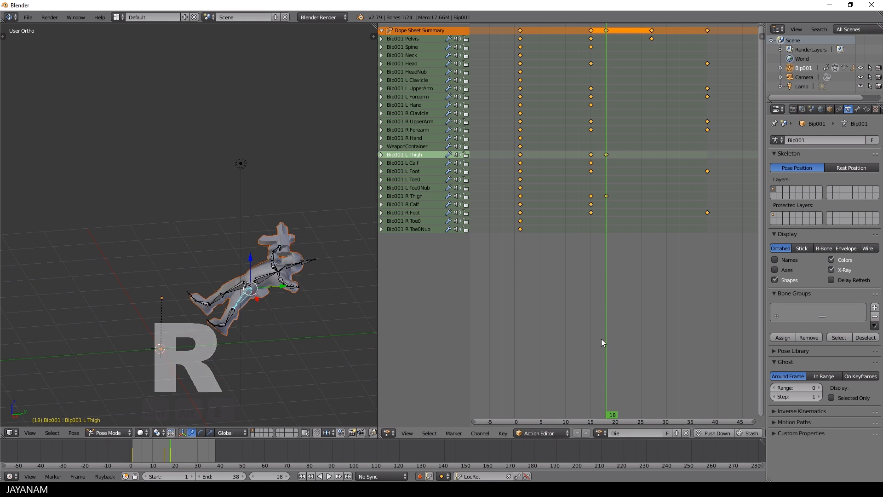
click(329, 476)
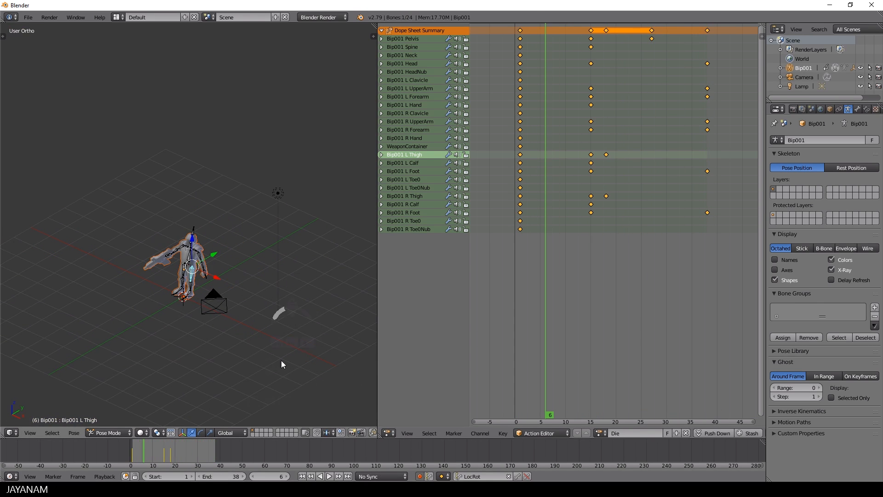
click(574, 421)
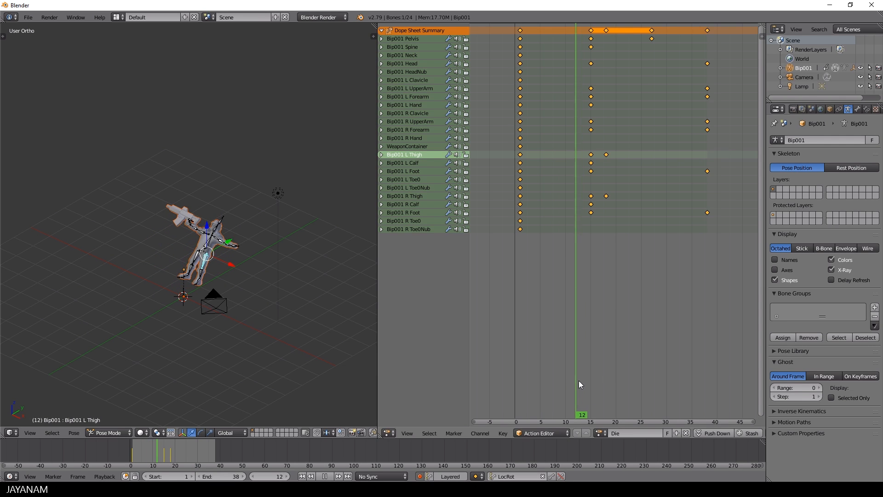
click(625, 415)
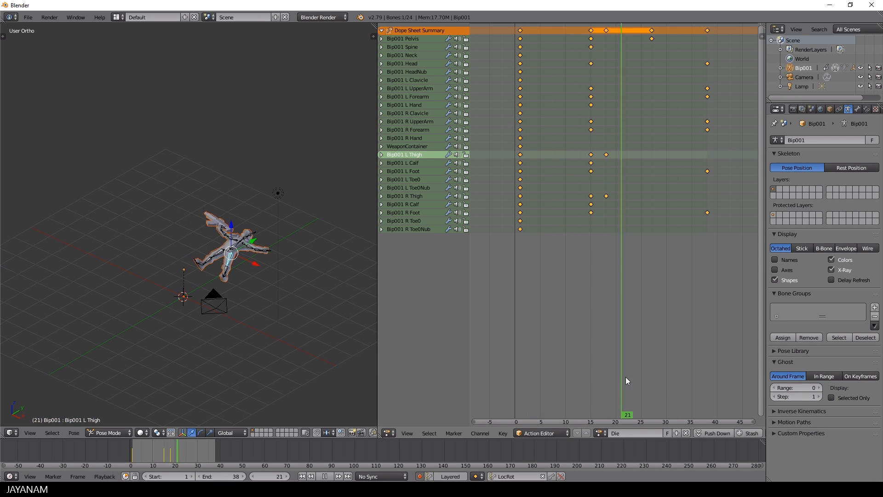
click(707, 415)
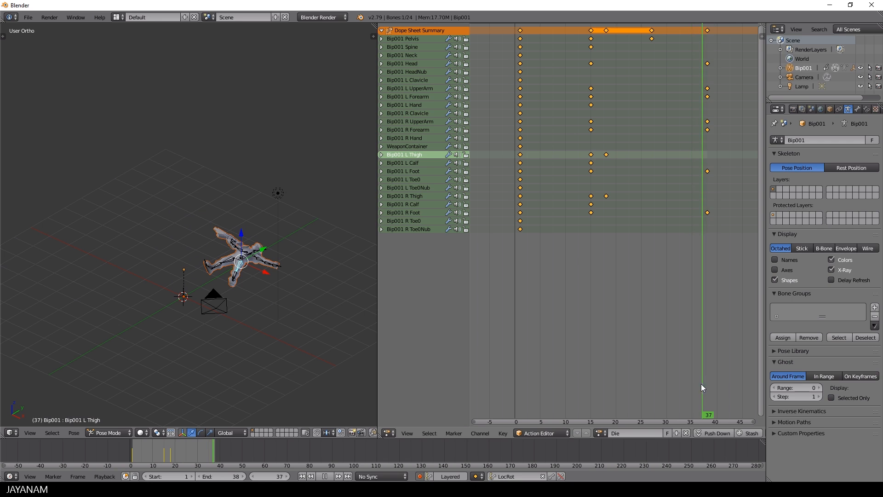
click(329, 476)
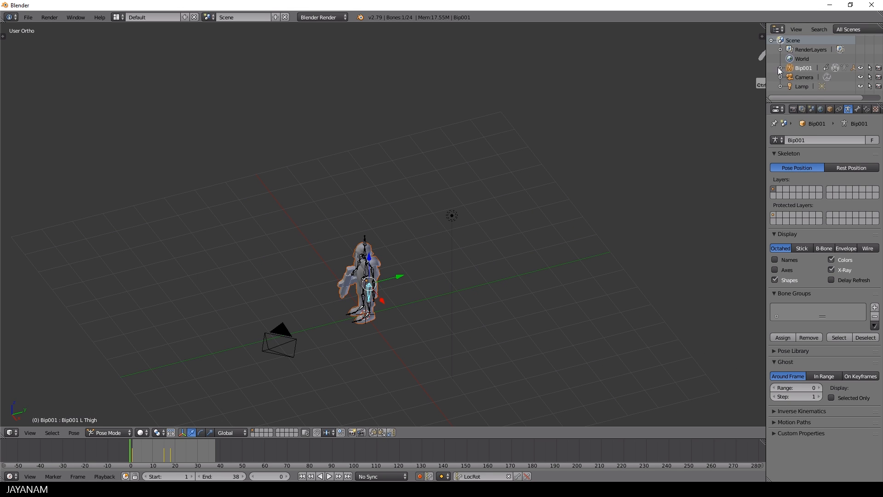
Expand Bip001 in the Outliner, return the rig to Object Mode and select Bip001
click(780, 68)
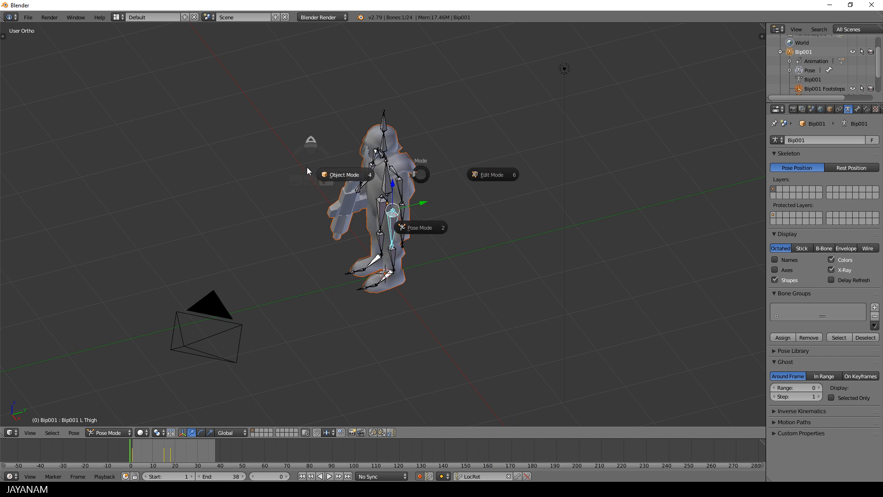
click(344, 174)
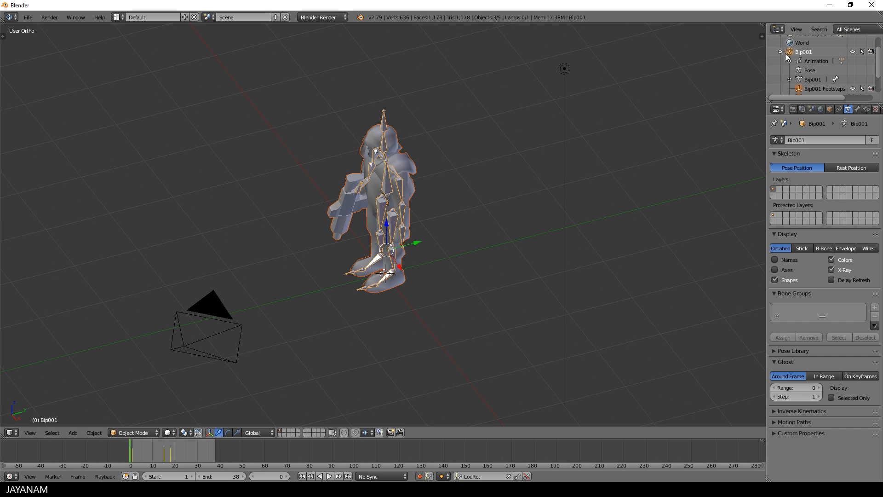
click(27, 17)
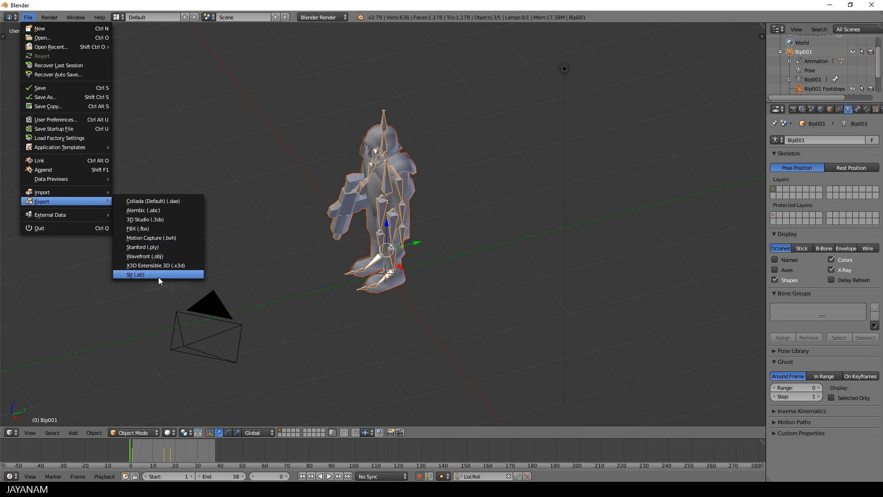
Export only the selected armature and mesh as soldier_die2.fbx into the animation folder
click(137, 228)
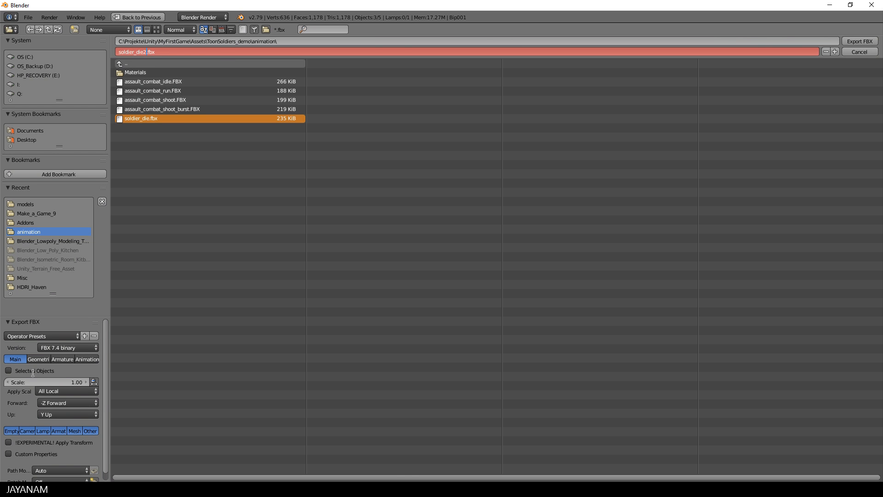
click(8, 370)
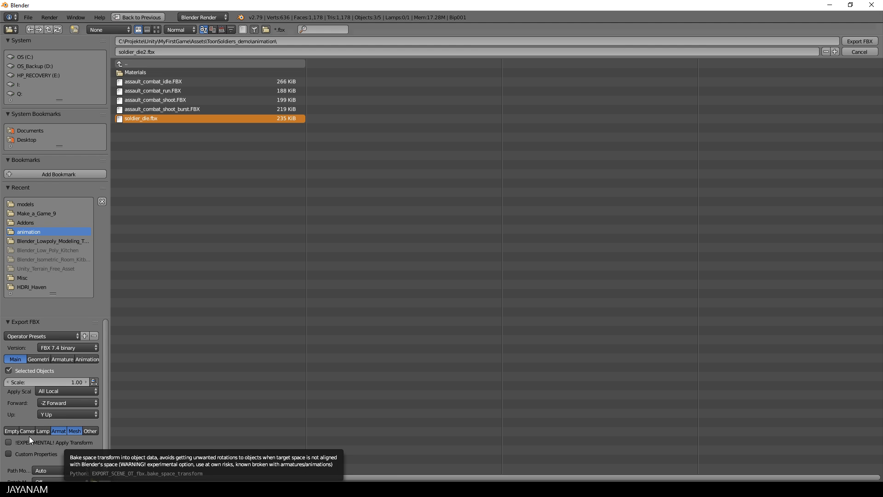
mouse_move(859, 41)
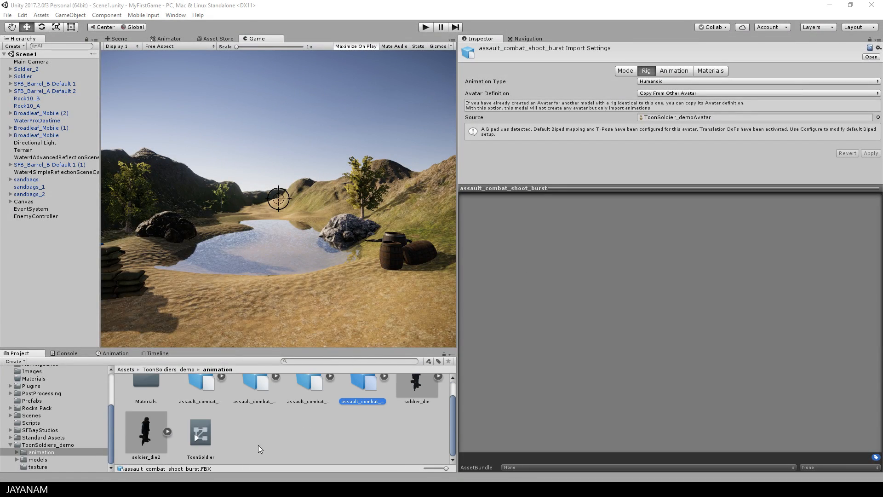
Apply a Humanoid rig to soldier_die2 and open its avatar configuration
click(146, 433)
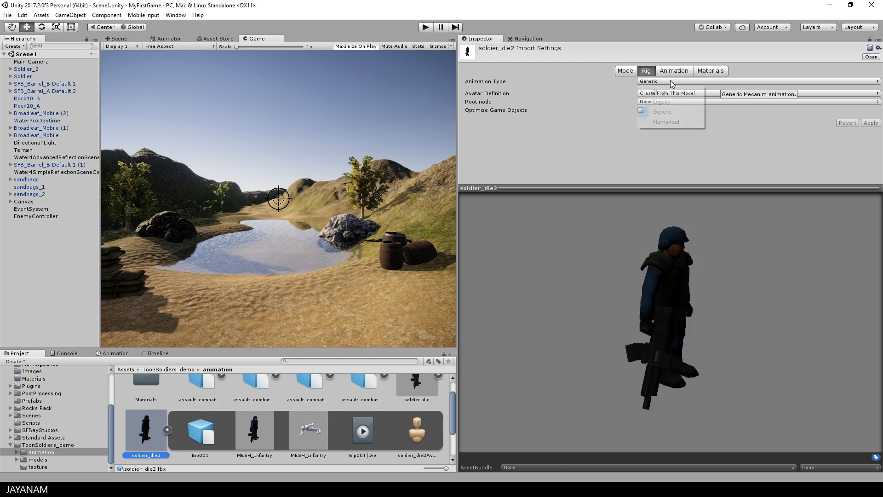
click(665, 121)
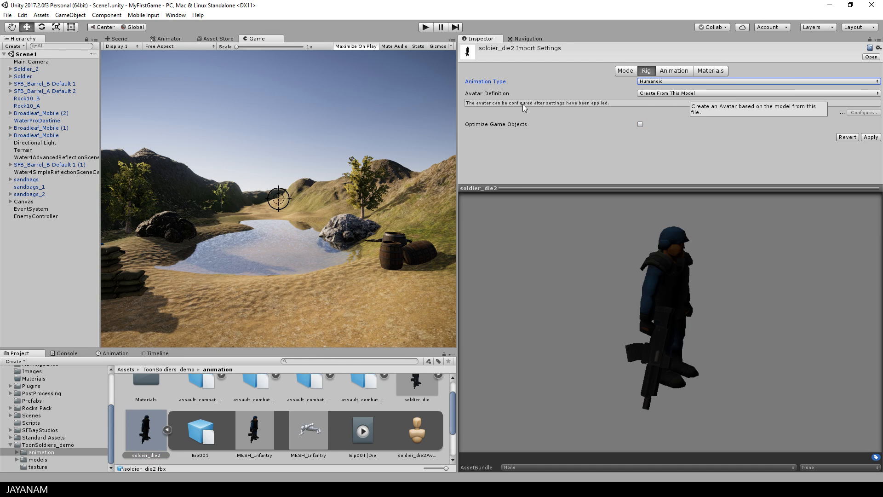
mouse_move(824, 140)
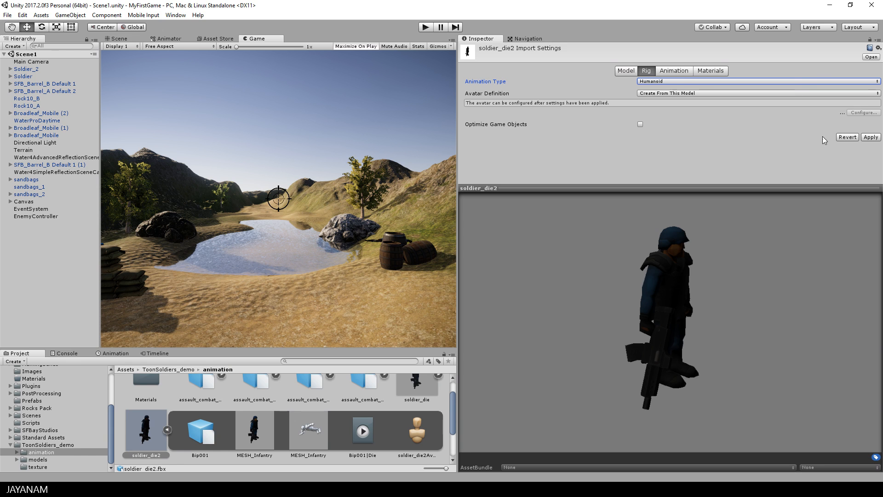
click(870, 137)
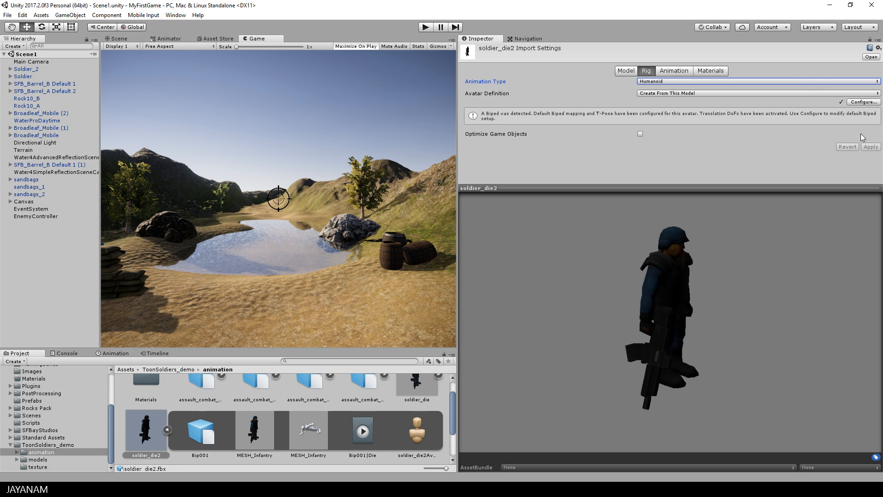
click(862, 103)
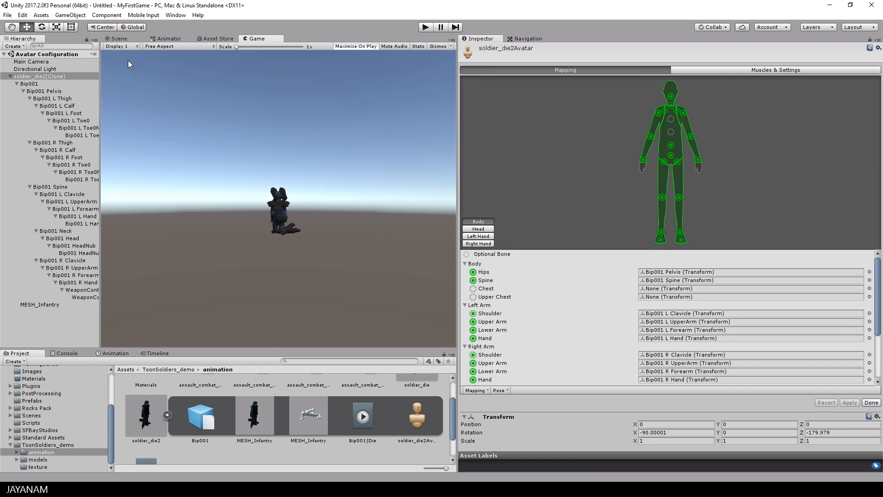
Reset the soldier_die2 avatar's pose in the Scene view, then enforce a T-pose
click(115, 38)
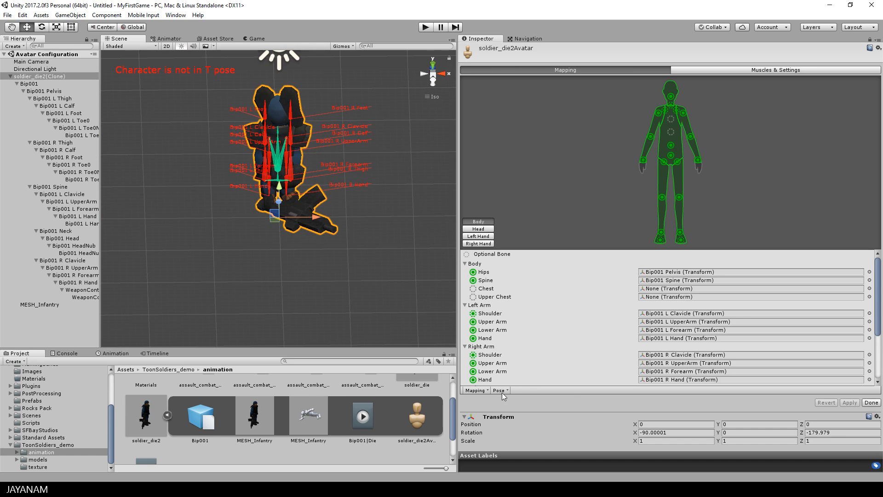
click(499, 390)
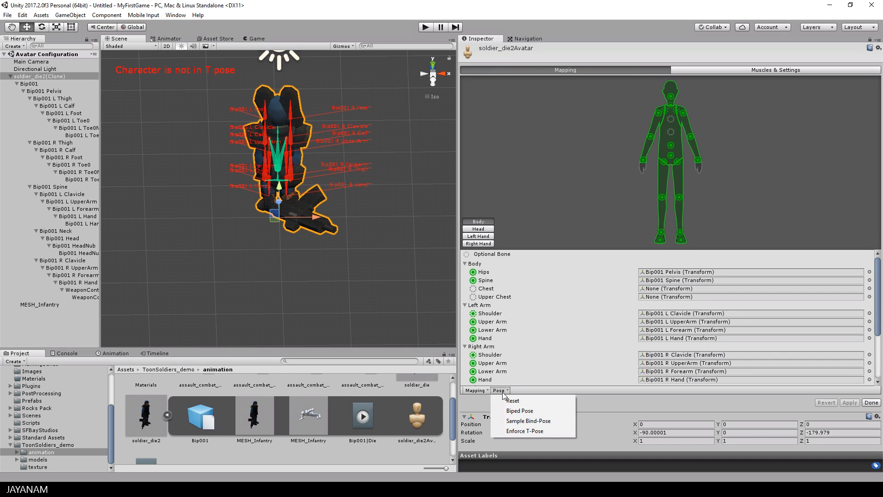
mouse_move(517, 401)
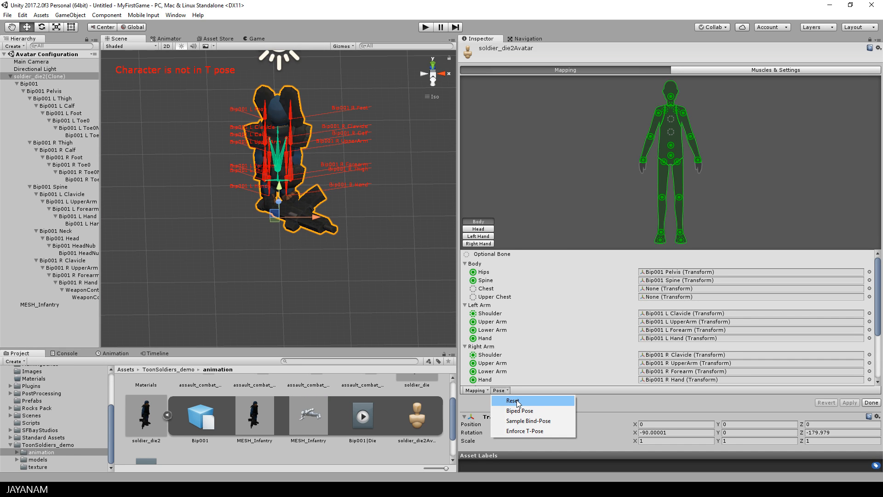
click(511, 401)
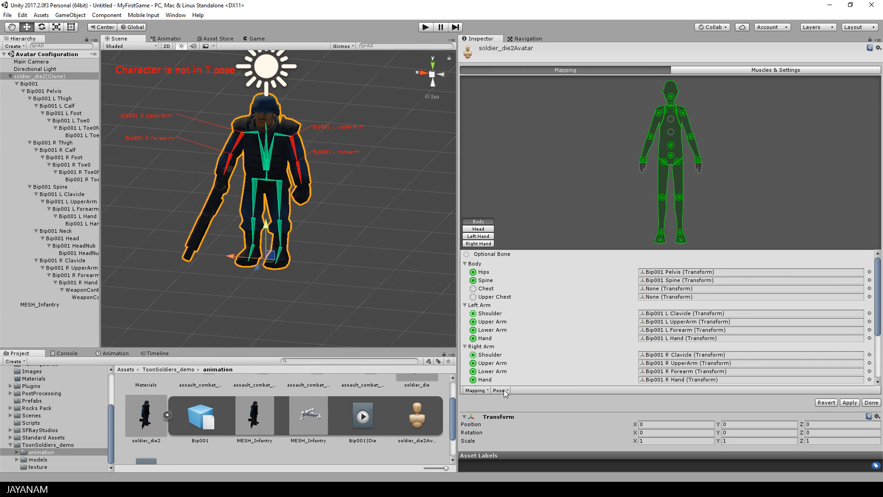
click(499, 391)
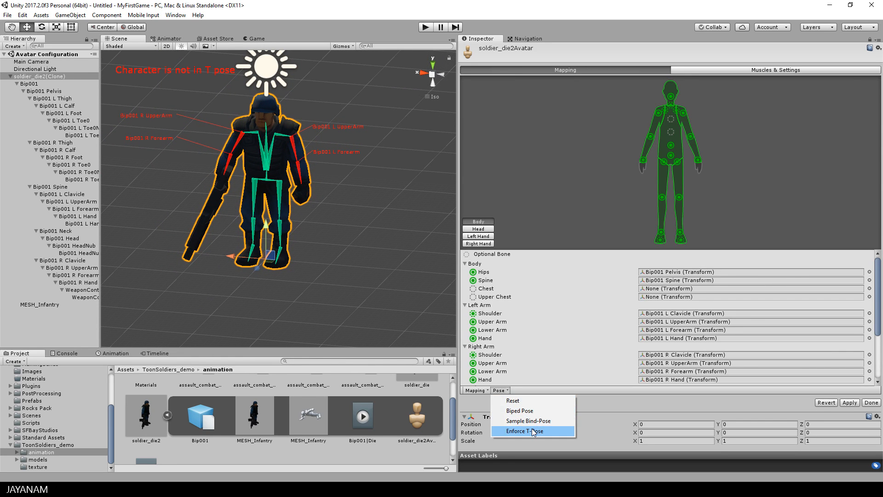
click(524, 430)
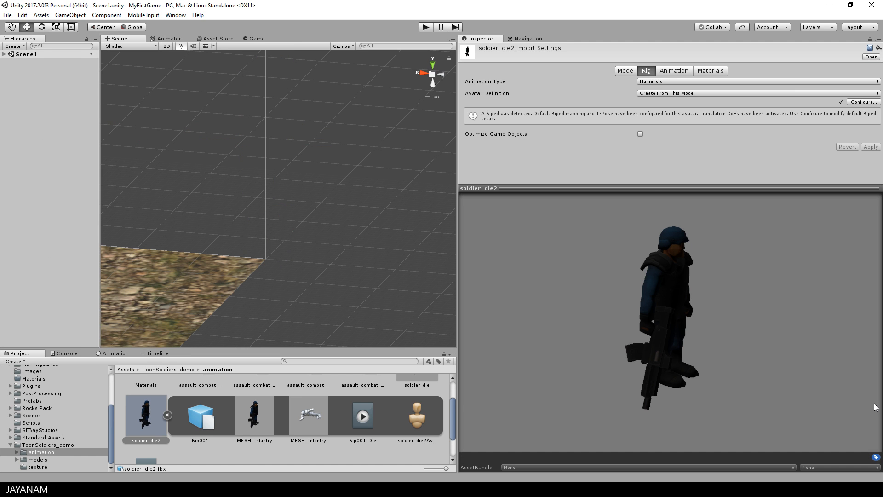
View soldier_die2's Bip001|Die clip (frames 0–37) and open the ToonSoldier animator controller
click(670, 71)
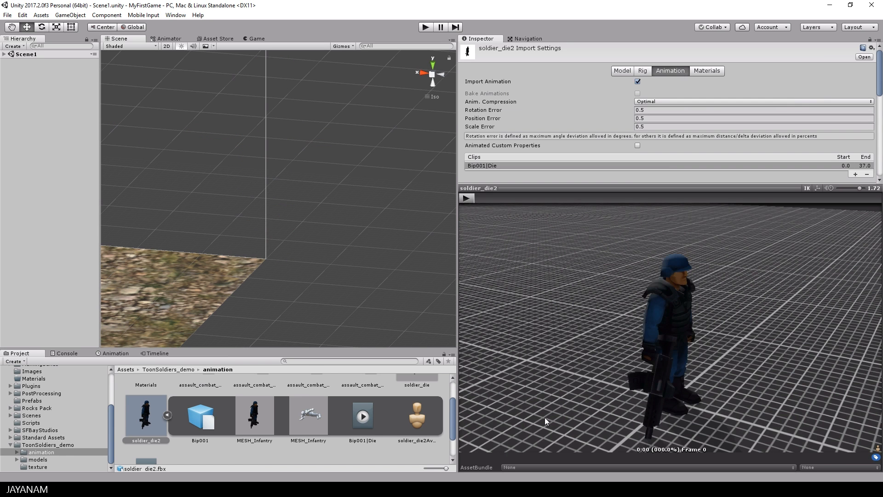
scroll(down, 3)
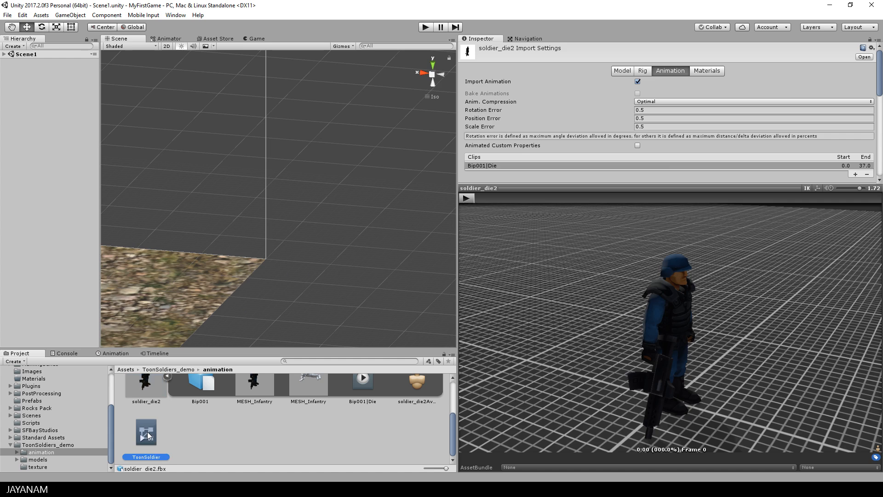
double_click(145, 431)
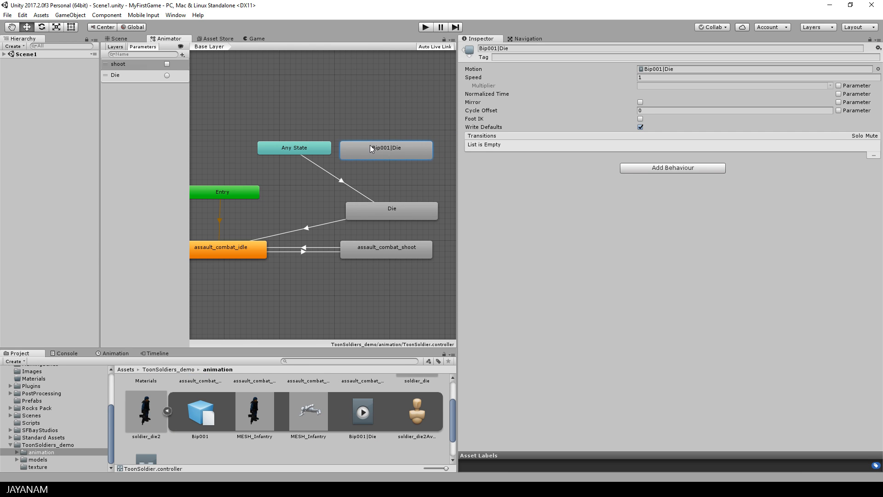
mouse_move(405, 166)
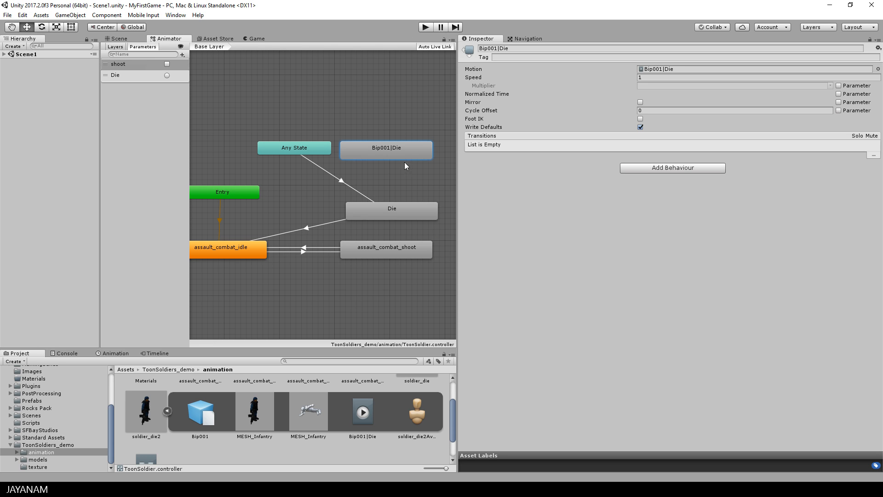
mouse_move(399, 154)
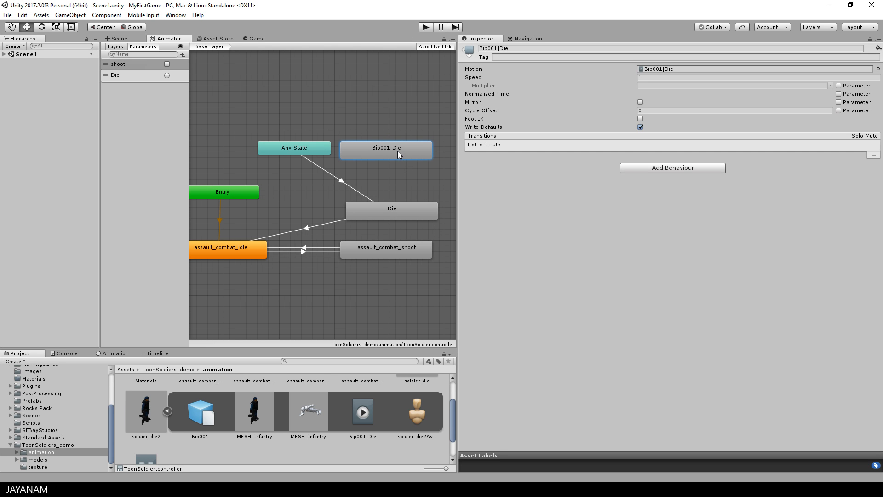